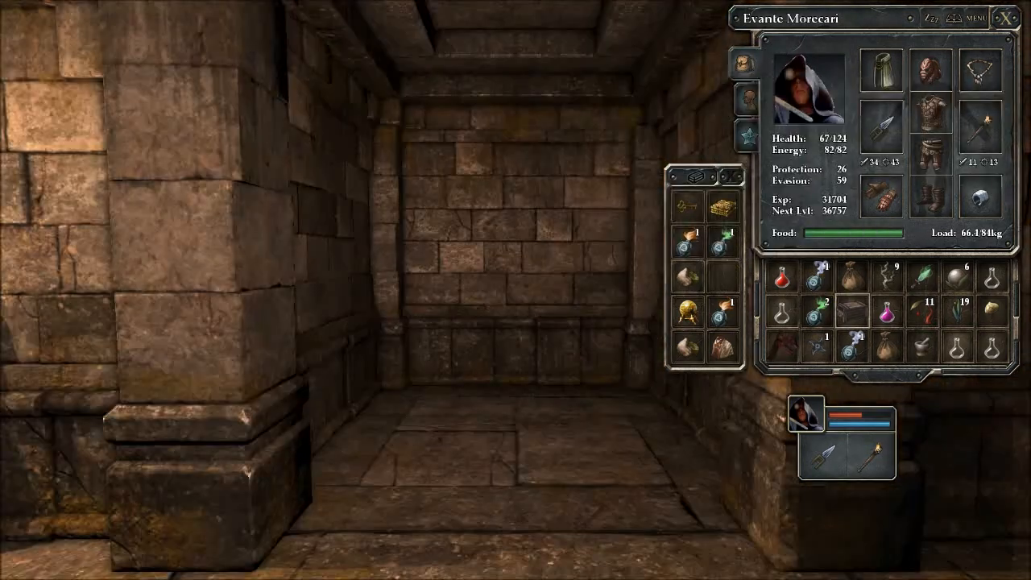
Close the inventory, walk past the iron portcullis, then dismiss the inventory again
left_click(1008, 14)
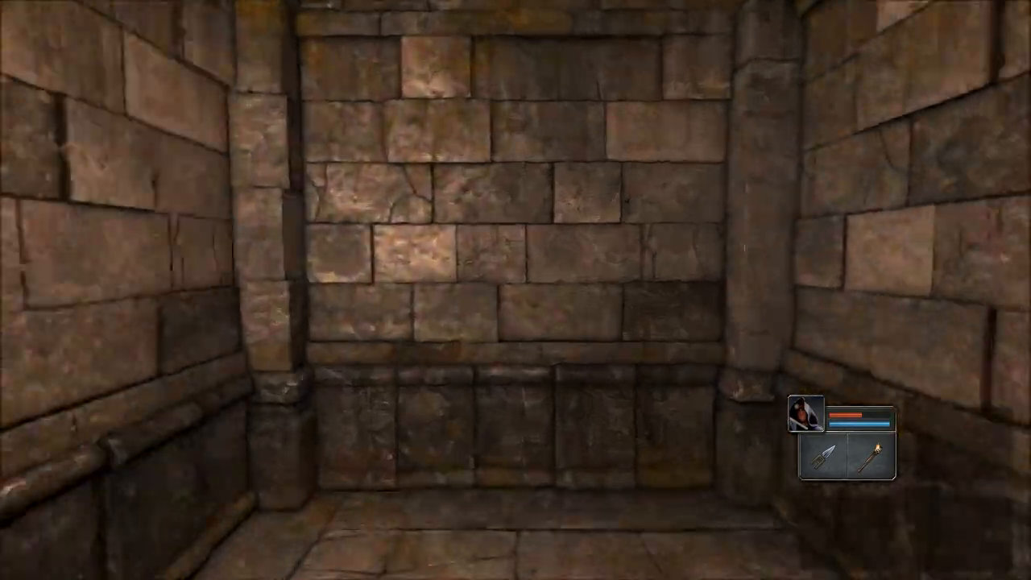
key("w")
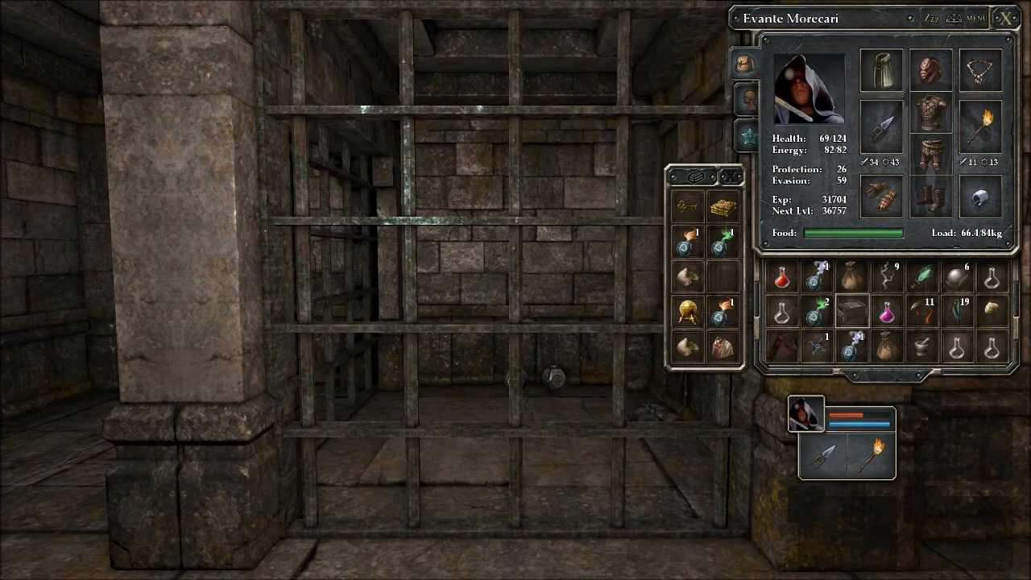
left_click(1012, 16)
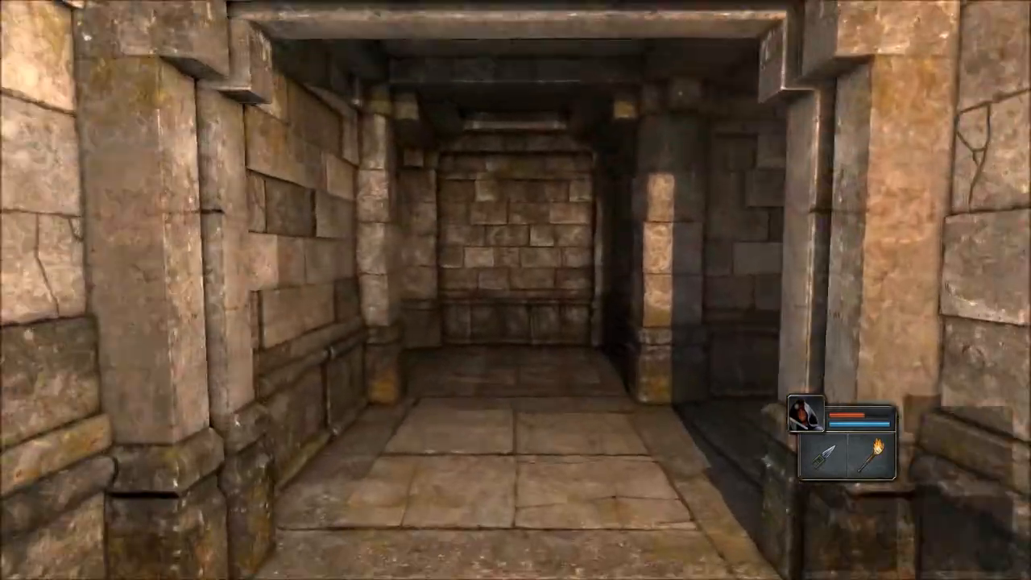
Walk through the torchlit corridors, then bring up the map book showing Levels 4 and 5
key("w")
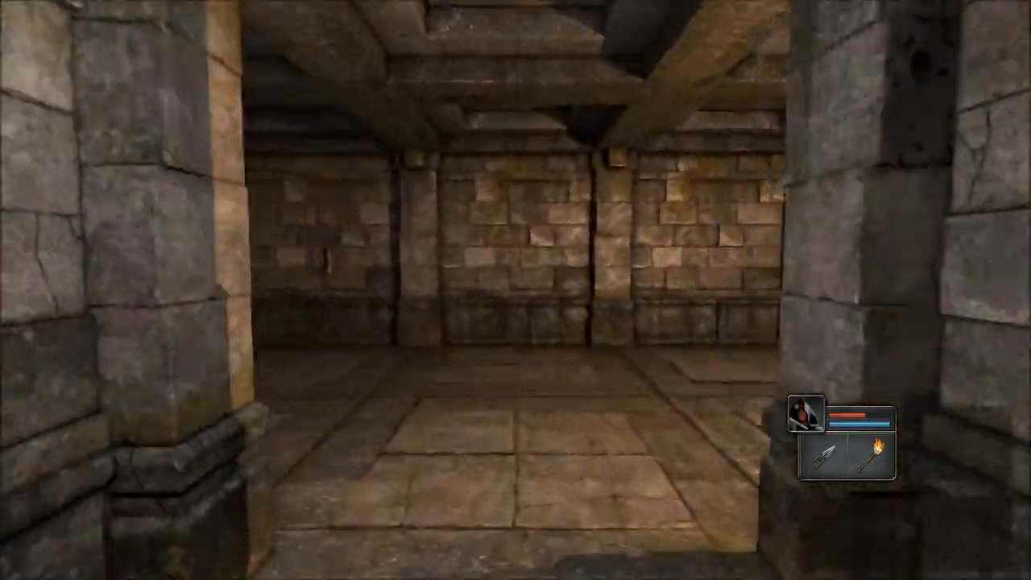
key("W")
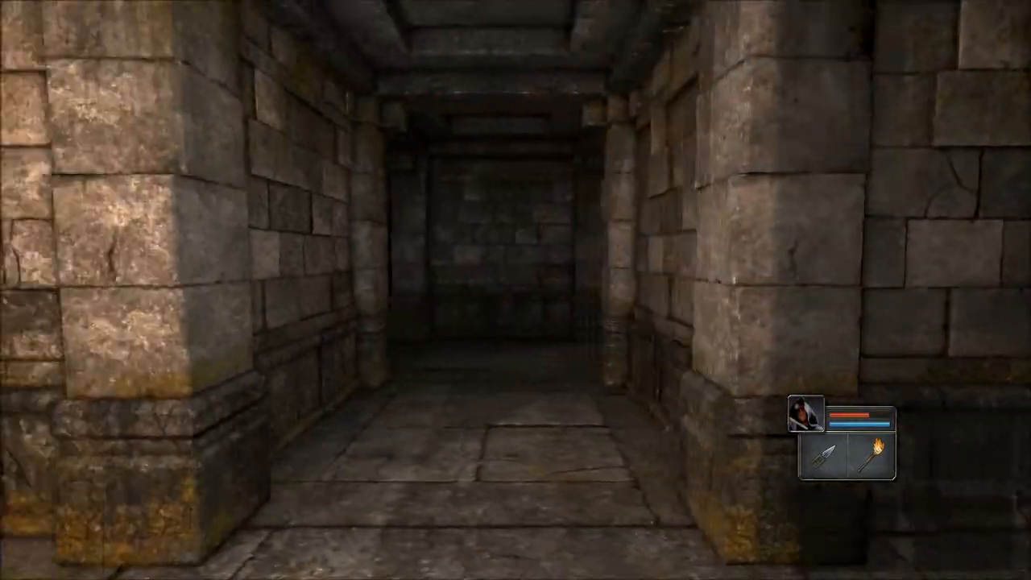
key("m")
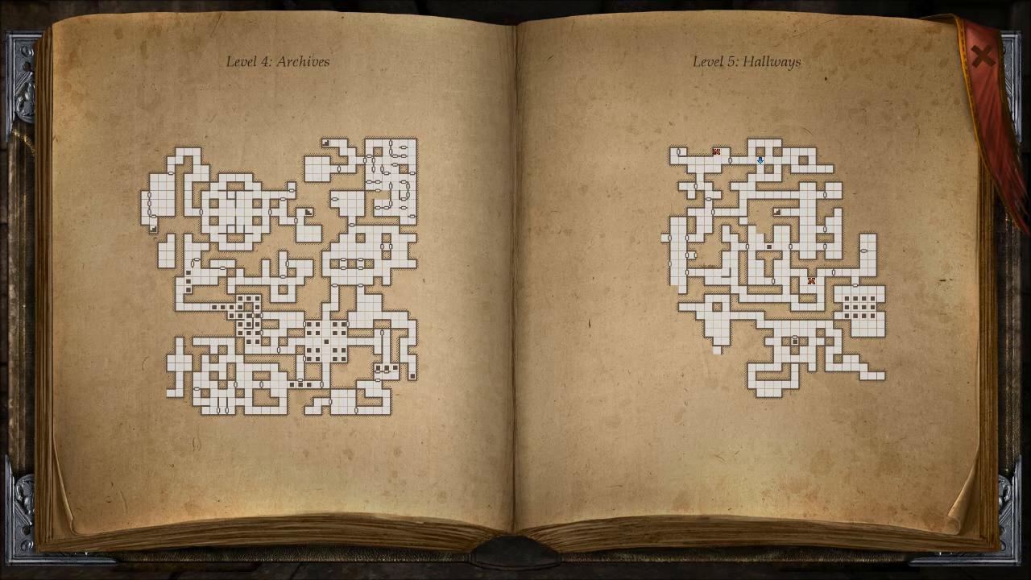
Put away the map book with its red X bookmark
left_click(983, 57)
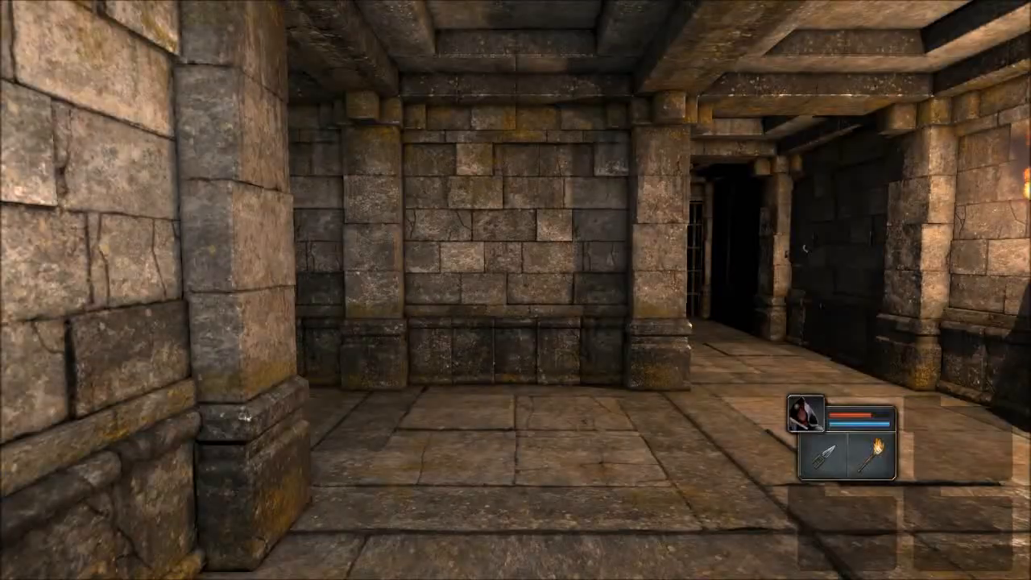
Walk onward through the dungeon, then bring up the inventory with the Fire Bomb
key("W")
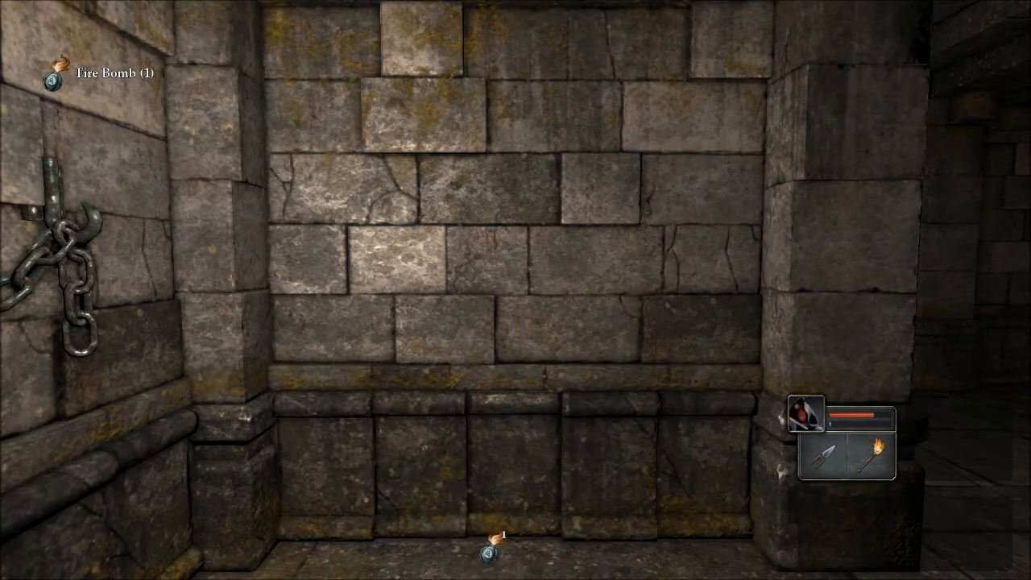
key("i")
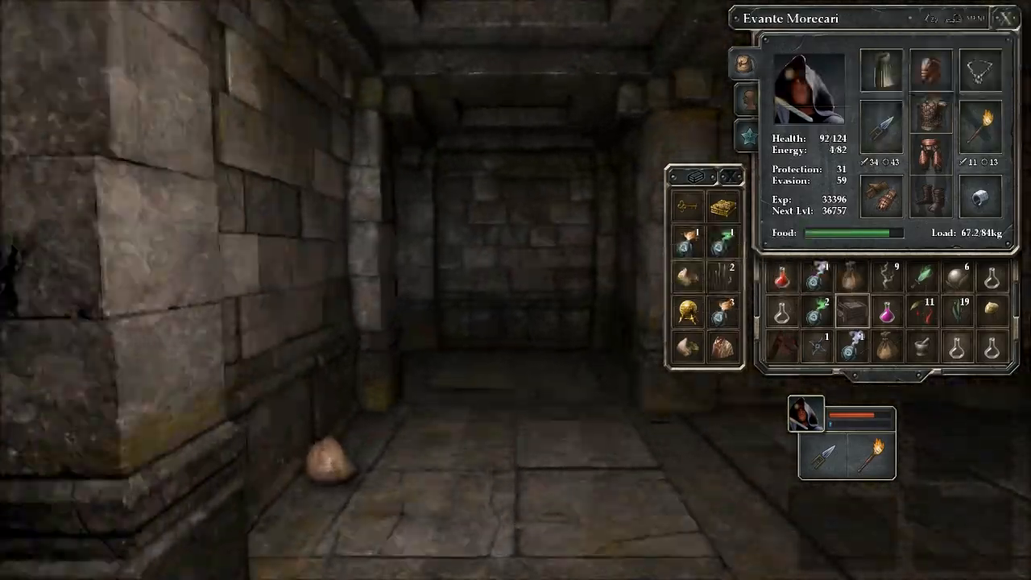
Close the inventory and walk the dark corridors to the rockfall-blocked hall
left_click(1006, 18)
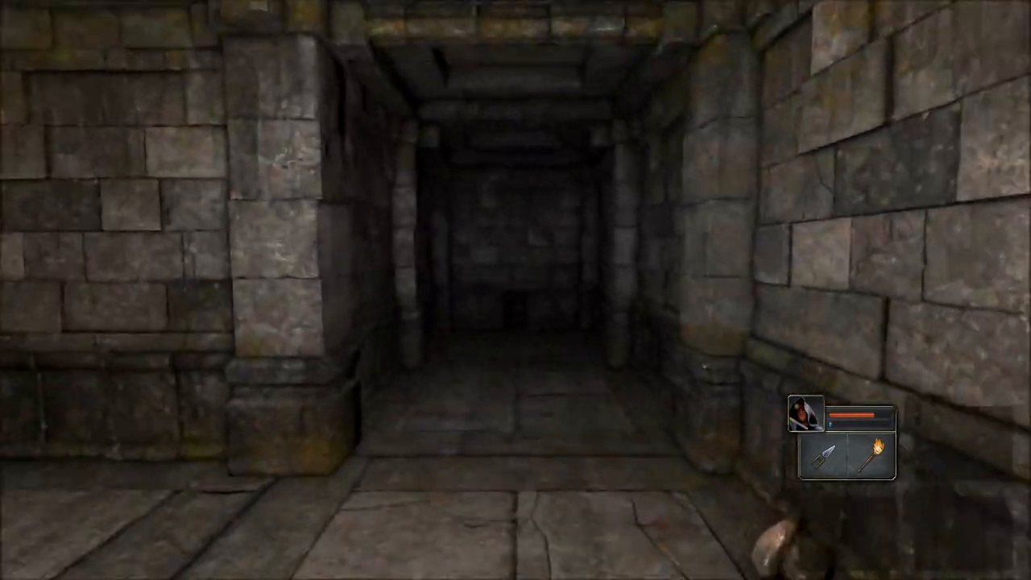
key("W")
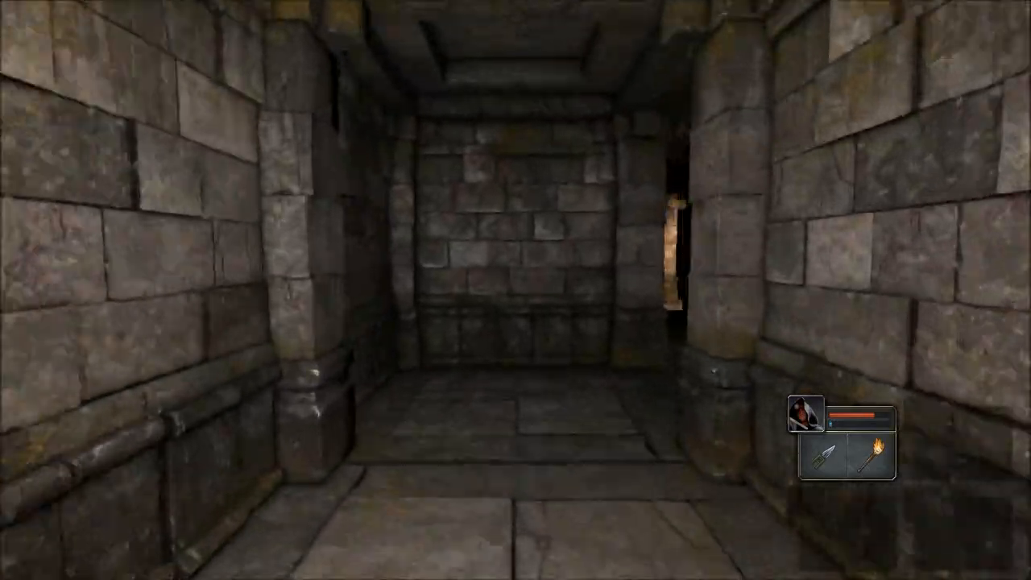
key("w")
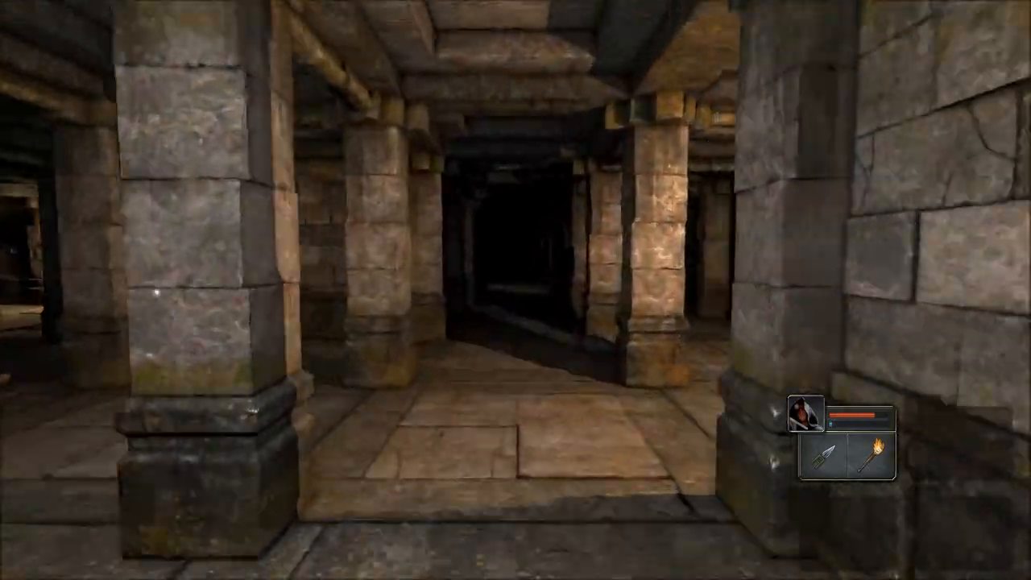
key("W")
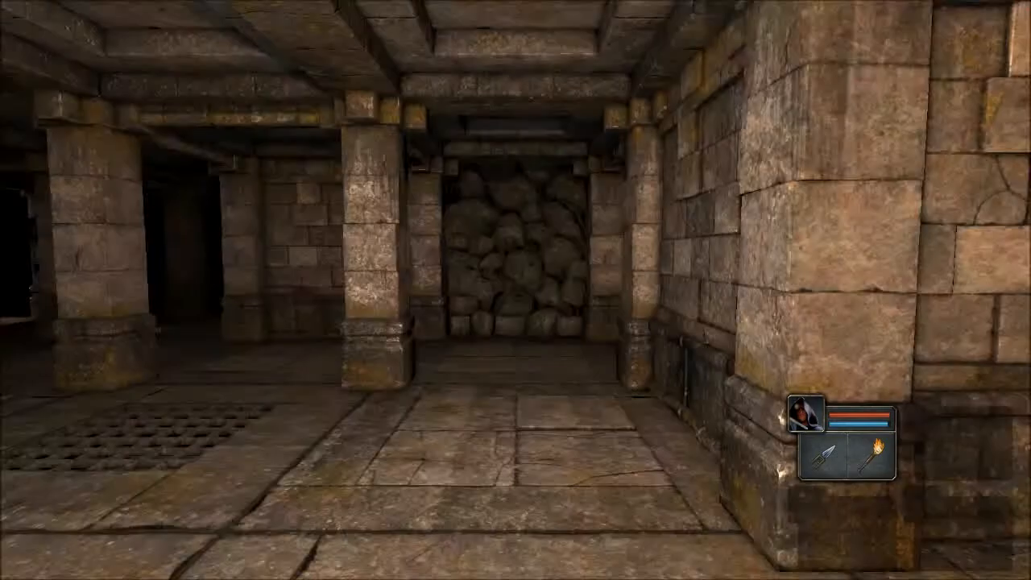
key("W")
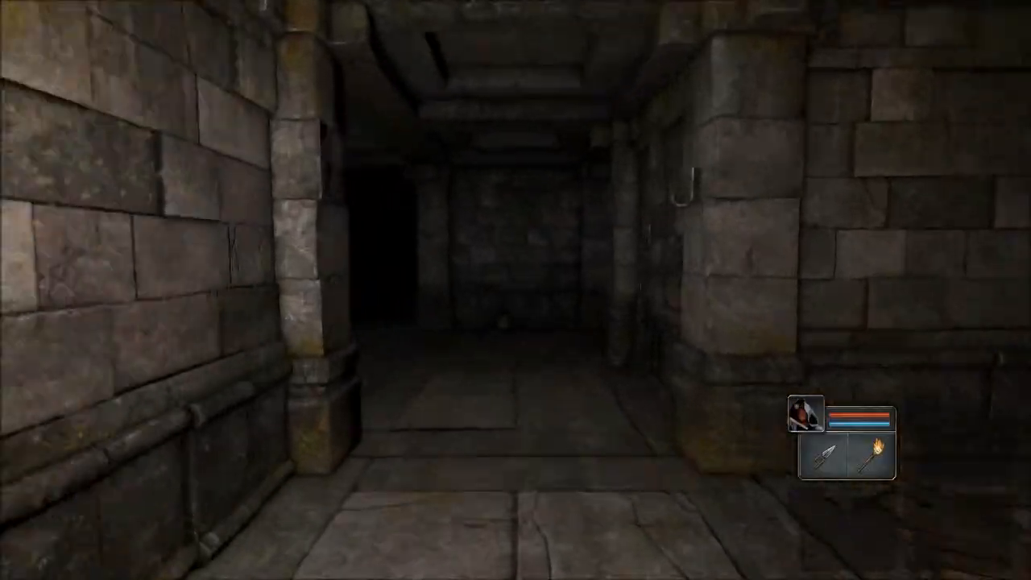
Walk past the iron-ring wall and turn toward the corridor lined with iron bars
key("W")
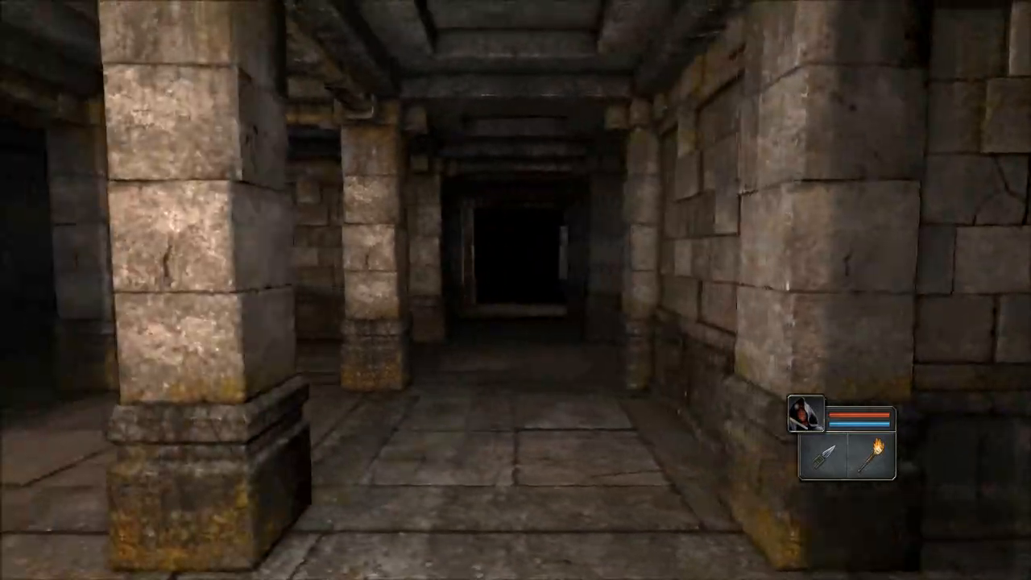
key("W")
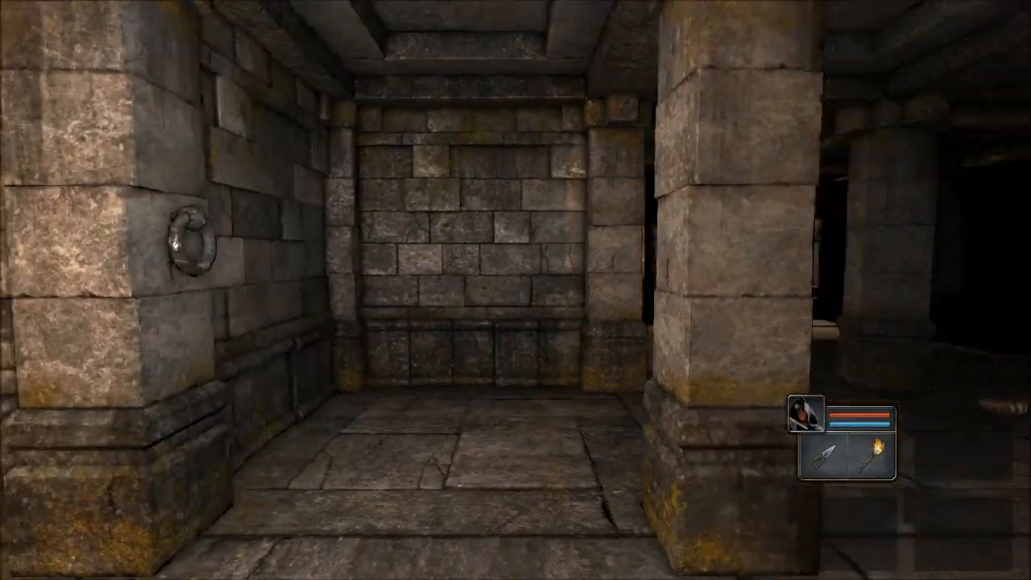
key("W")
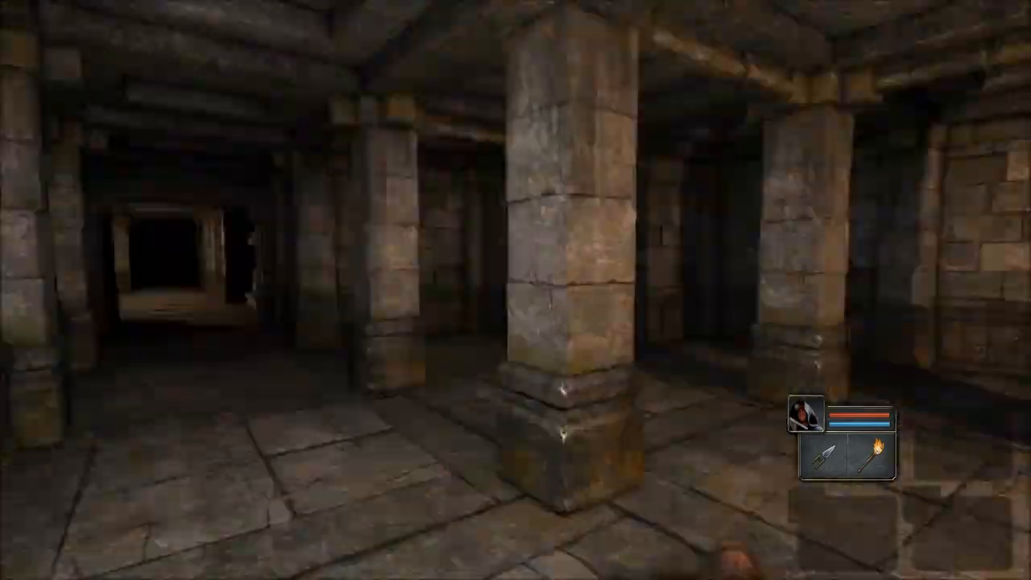
key("W")
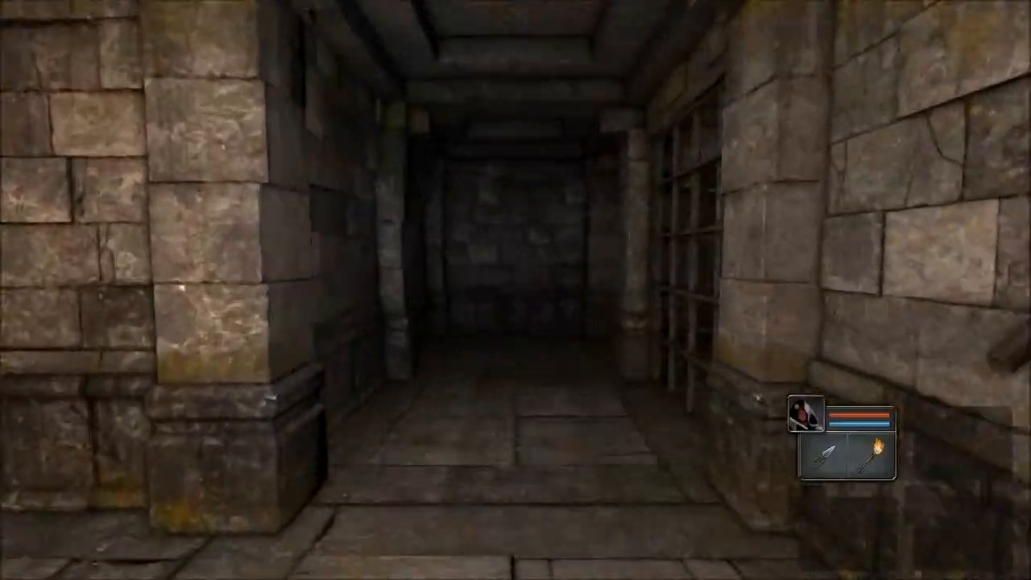
Walk around the corner beyond the barred corridor into the shadowy stone chamber
scroll("up", 3)
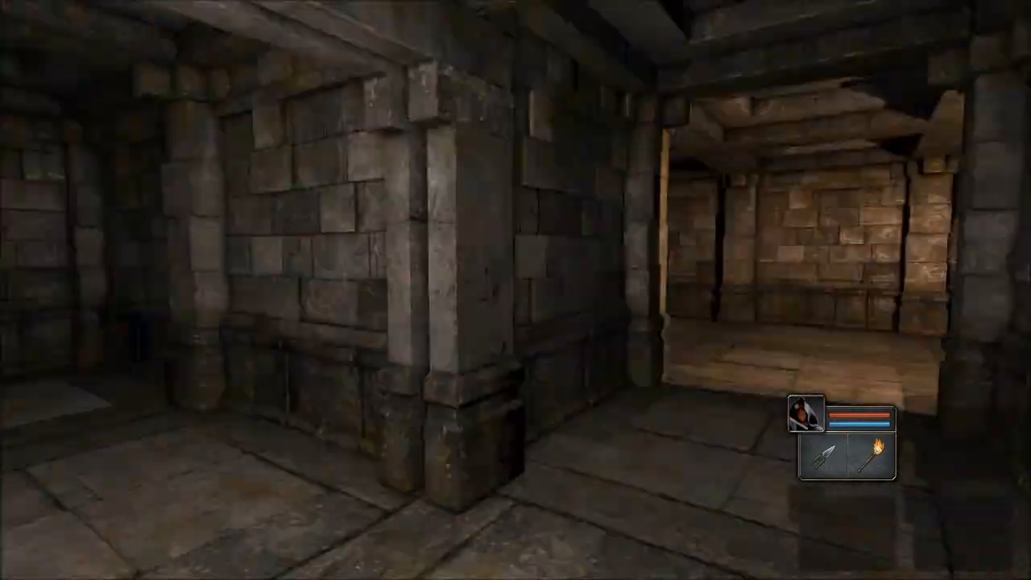
key("W")
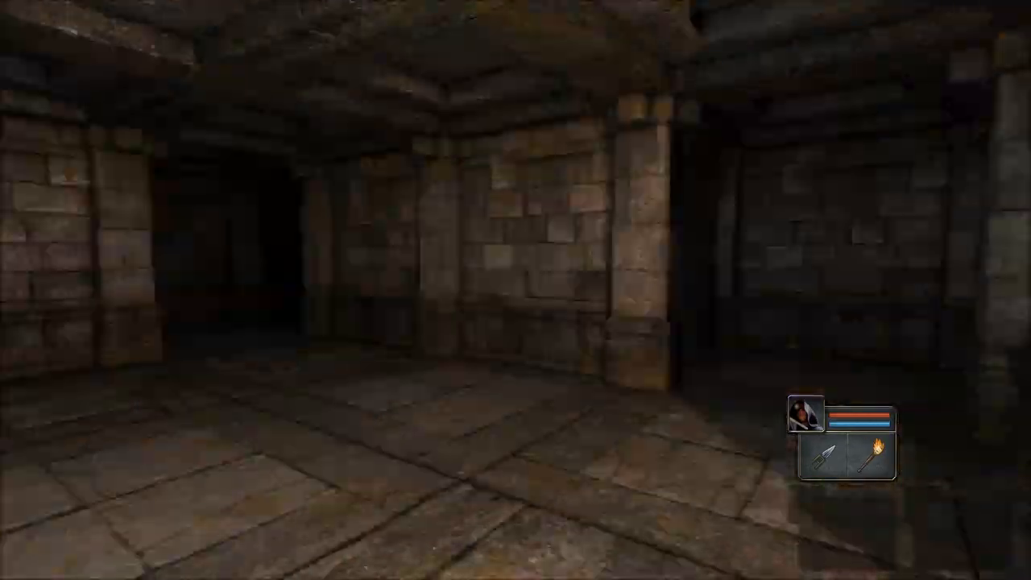
mouse_move(516, 290)
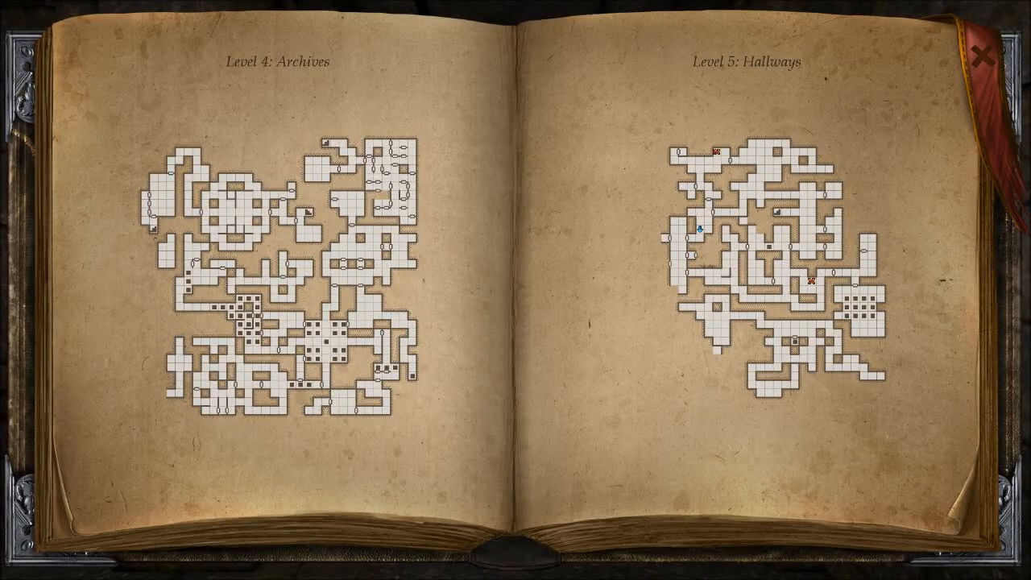
Review the party marker on the Level 5: Hallways map, then close it
left_click(984, 54)
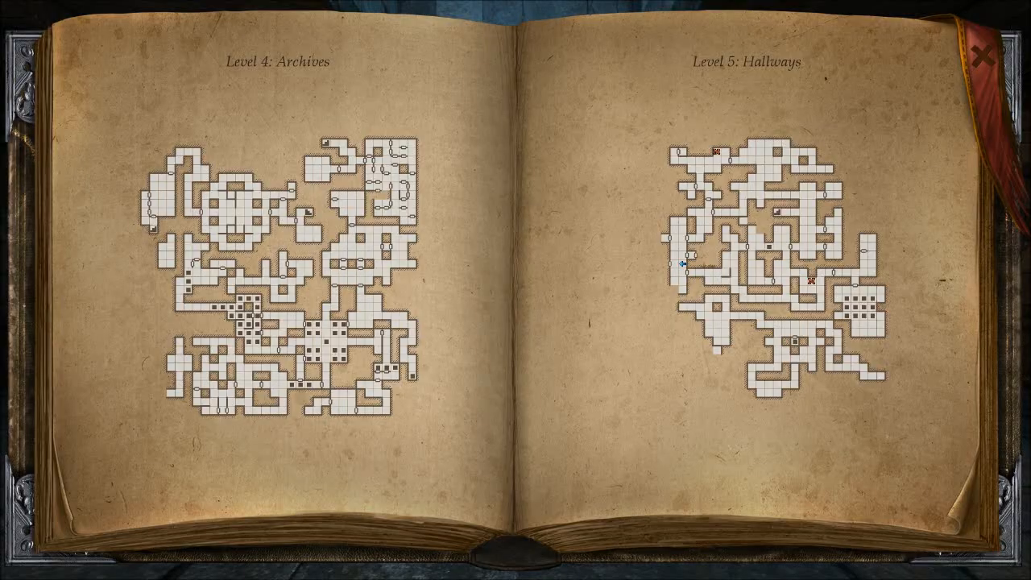
mouse_move(811, 280)
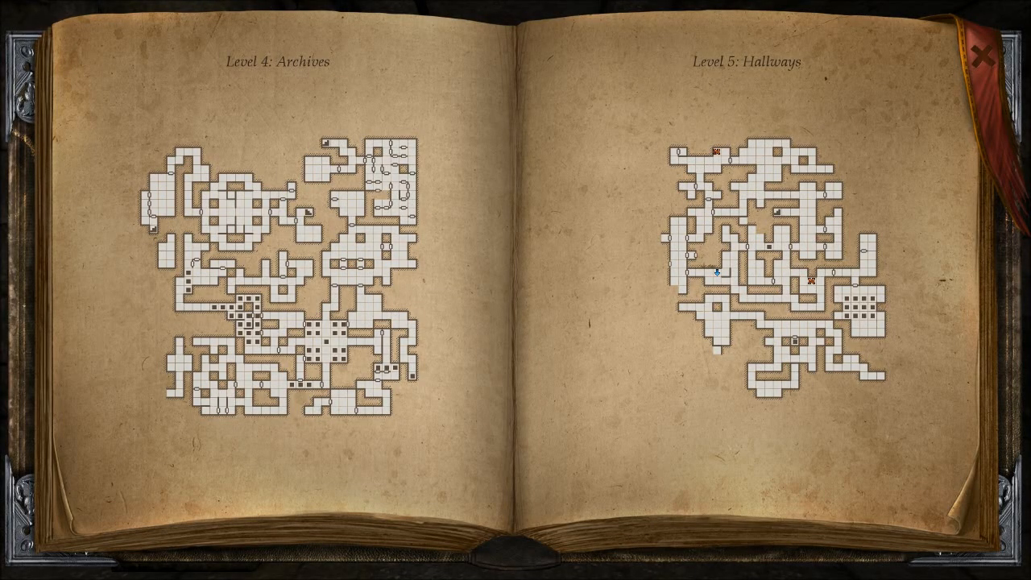
left_click(983, 56)
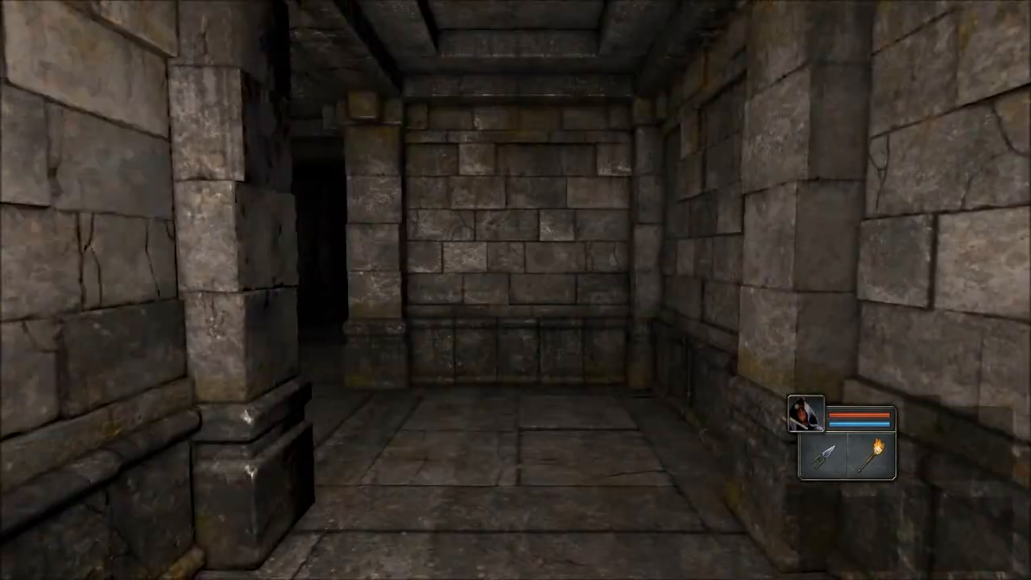
Step through the chained doorway into the blue-lit room, then turn back toward the bars
key("w")
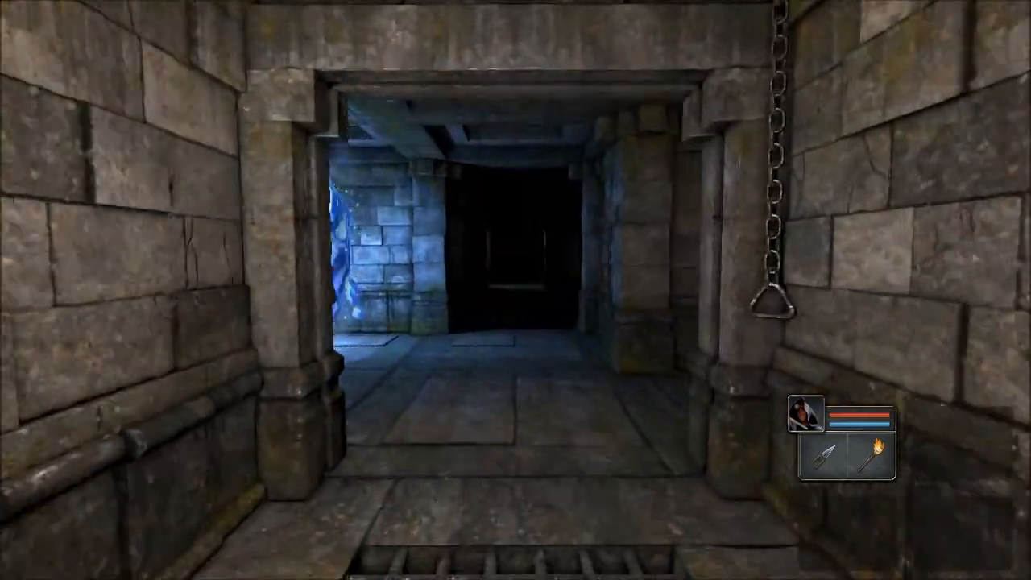
key("W")
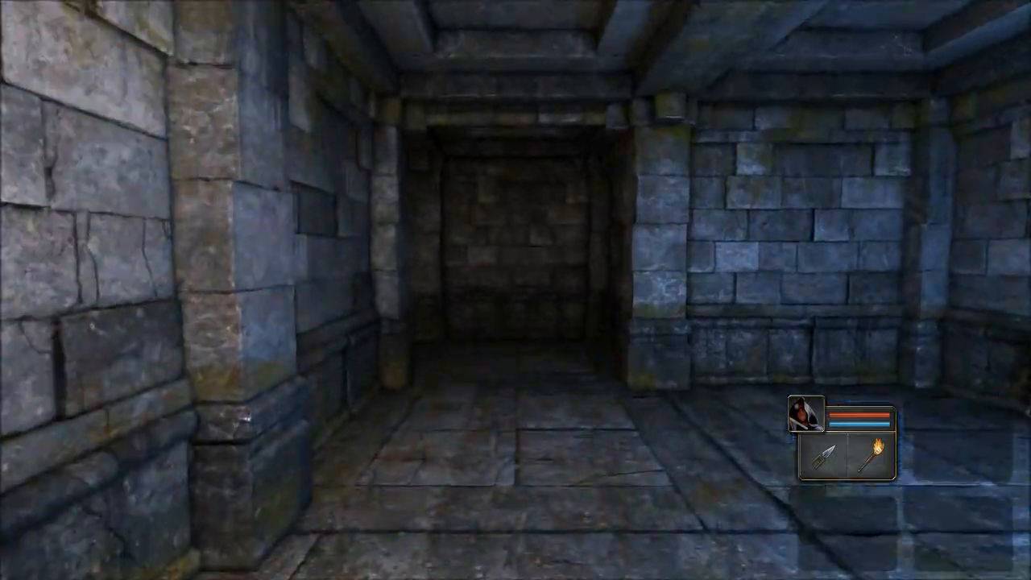
key("W")
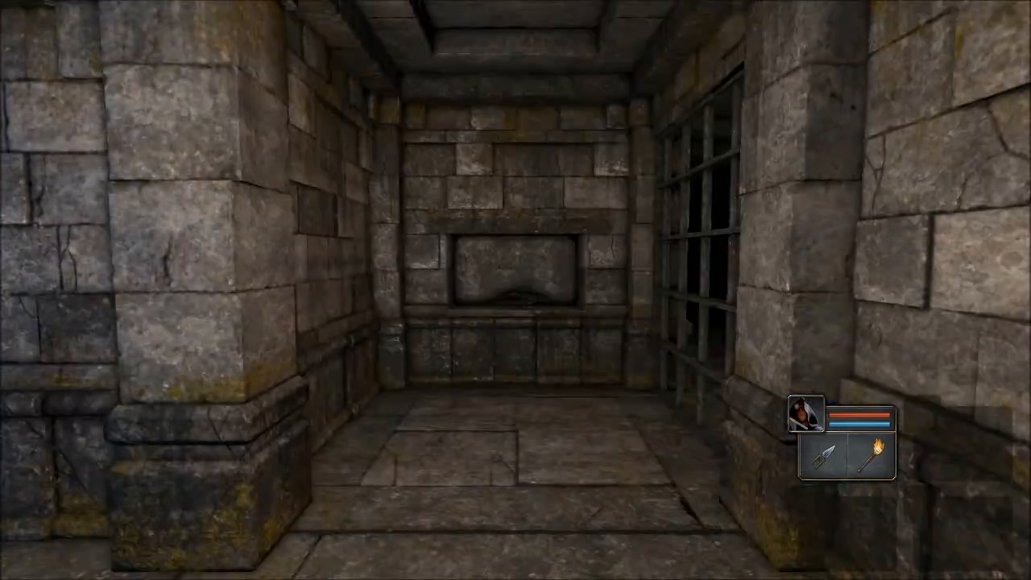